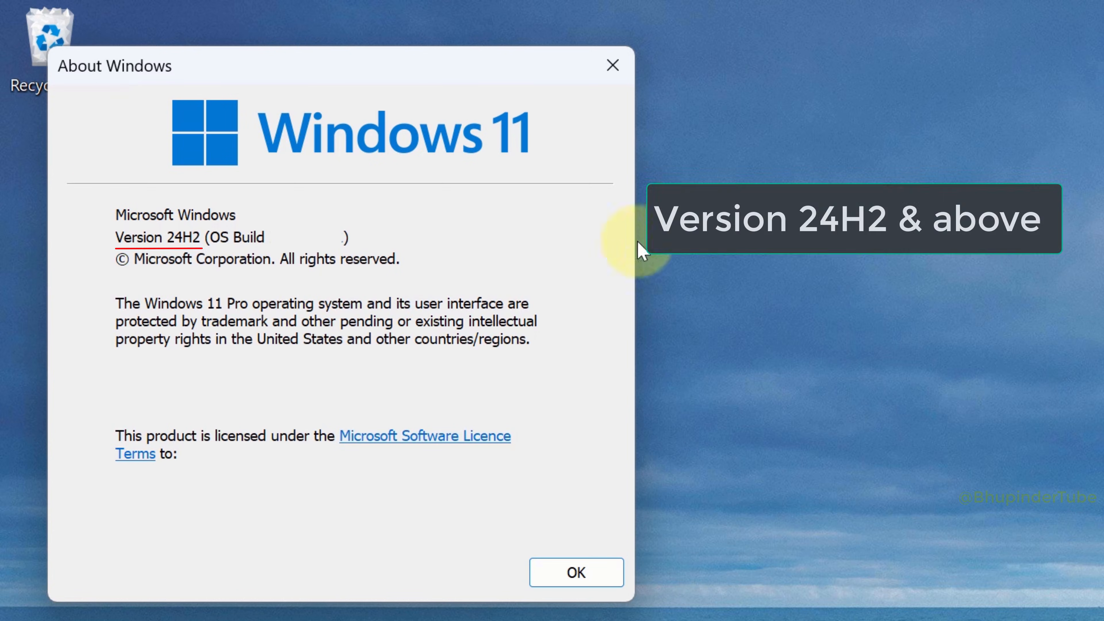
{"action": "mouse_move", "coordinate": [175, 259]}
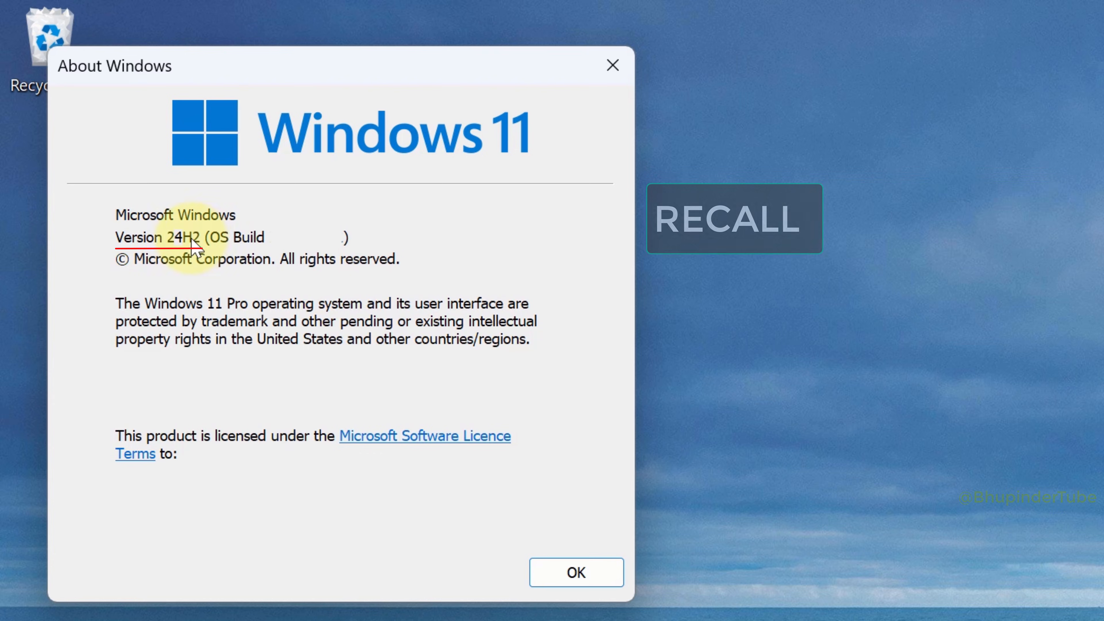
Close the About Windows dialog and launch Command Prompt as administrator via a 'cmd' search.
{"action": "left_click", "coordinate": [575, 571]}
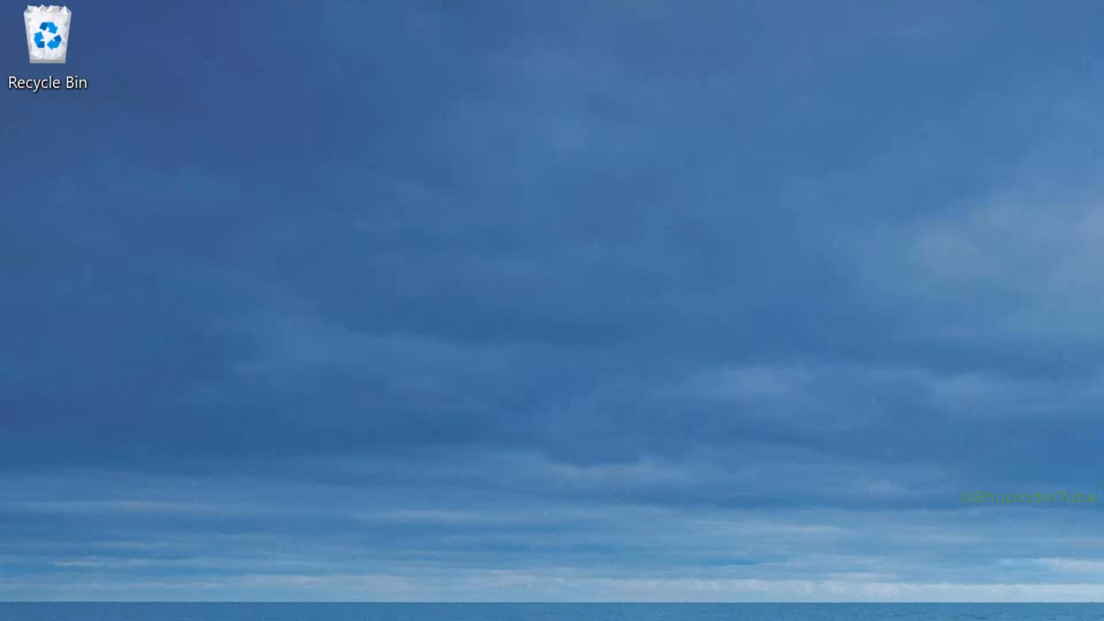
{"action": "left_click", "coordinate": [310, 604]}
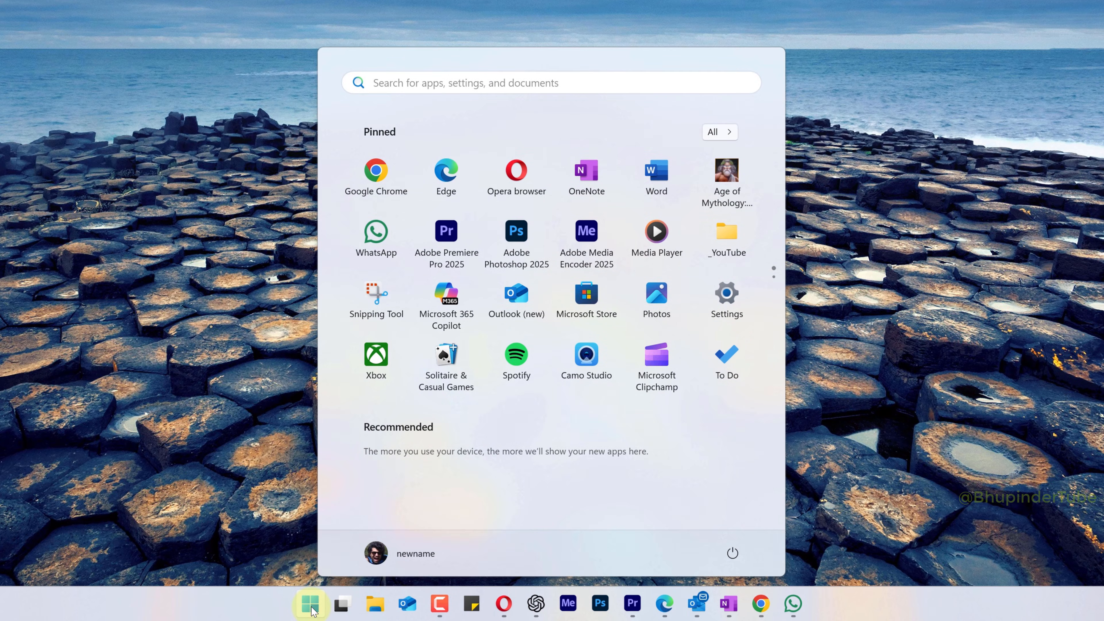
{"action": "type", "text": "cmd"}
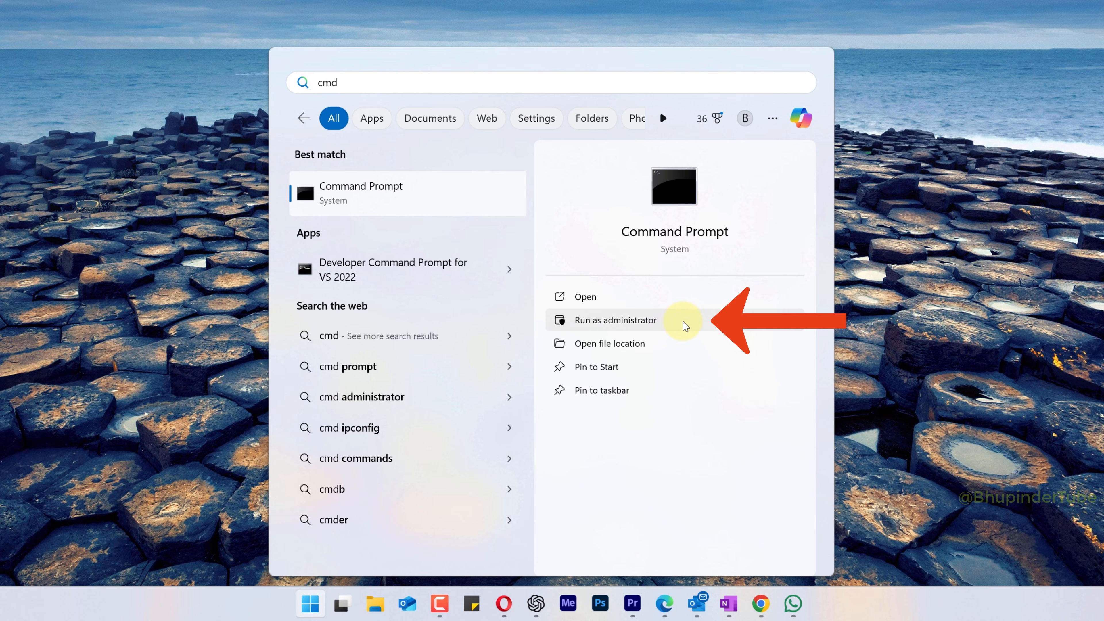
{"action": "left_click", "coordinate": [616, 320]}
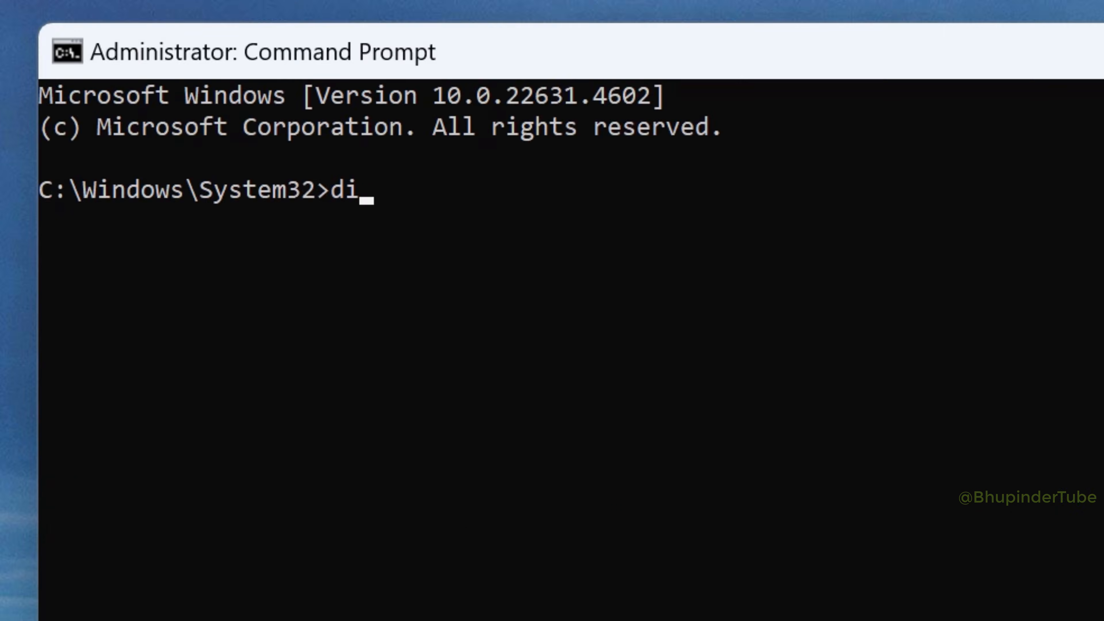
Enter dism /online /get-featureinfo /featurename:recall to query the Recall feature.
{"action": "type", "text": "sm /on"}
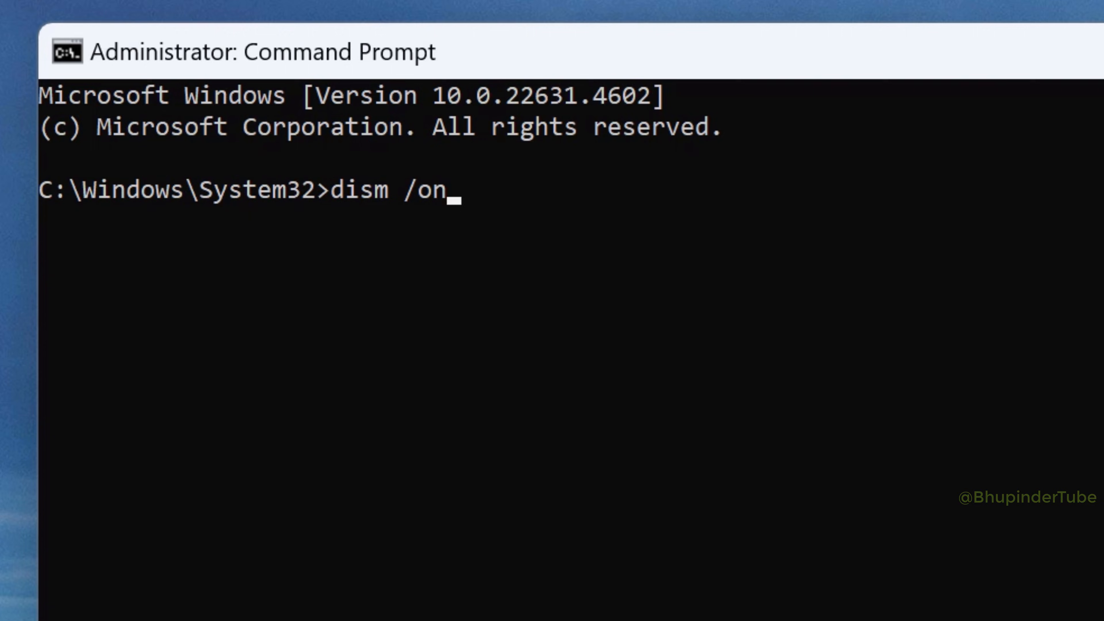
{"action": "type", "text": "line /"}
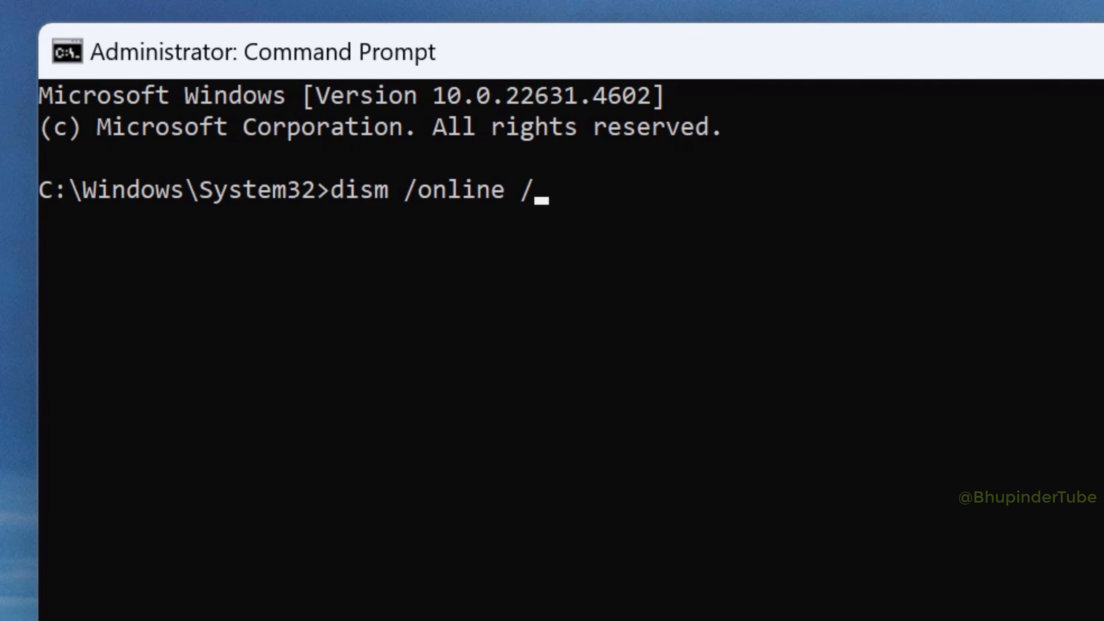
{"action": "type", "text": "get-feat"}
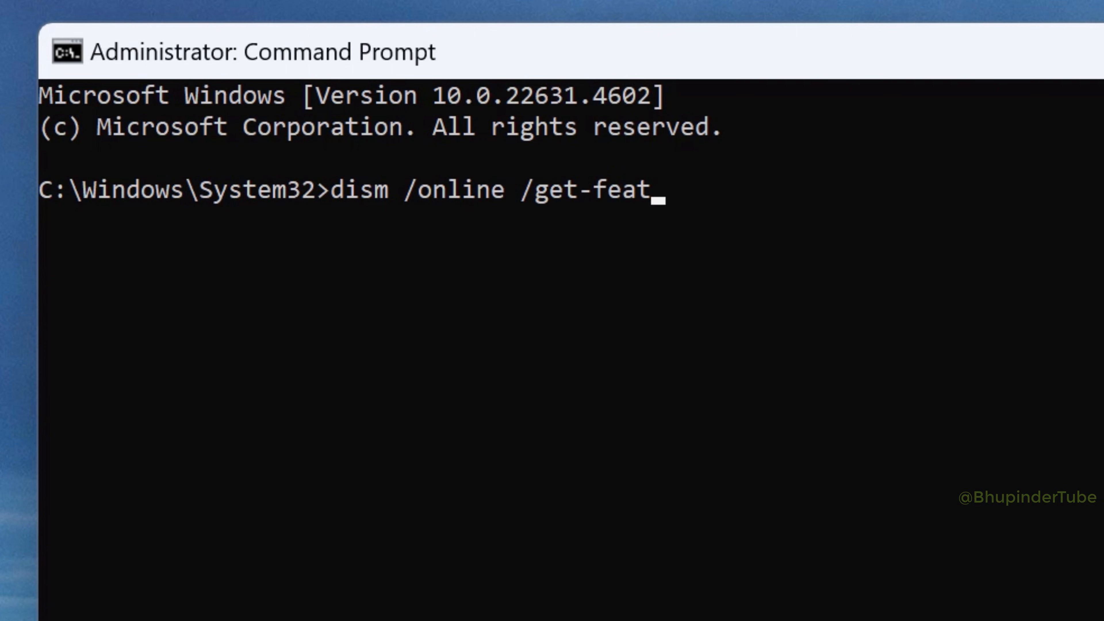
{"action": "type", "text": "ureinfo /"}
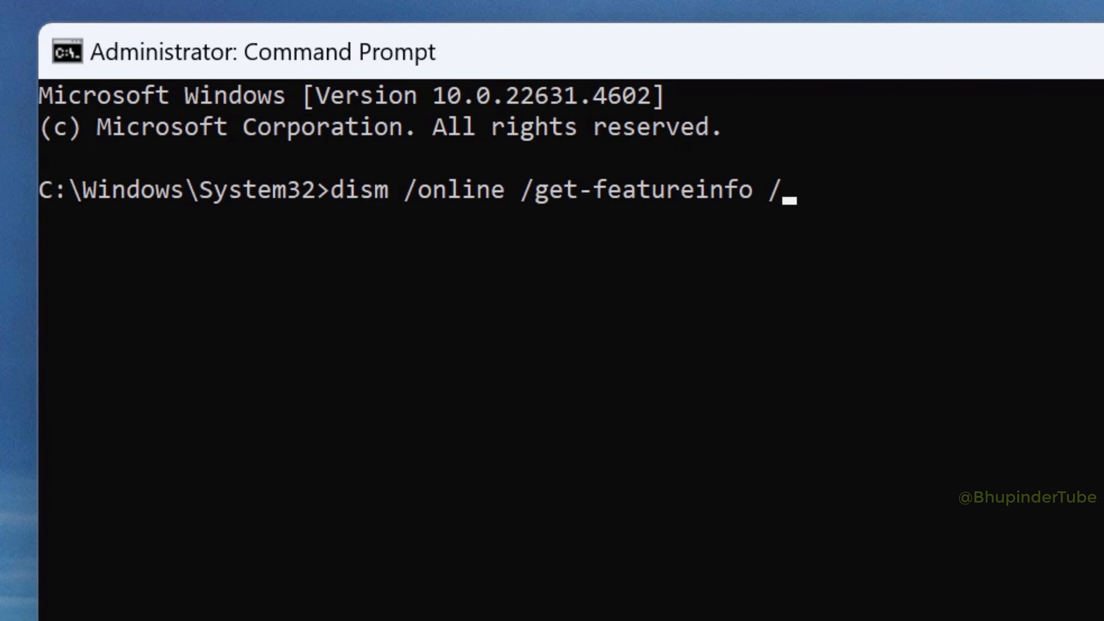
{"action": "type", "text": "featurename:recall"}
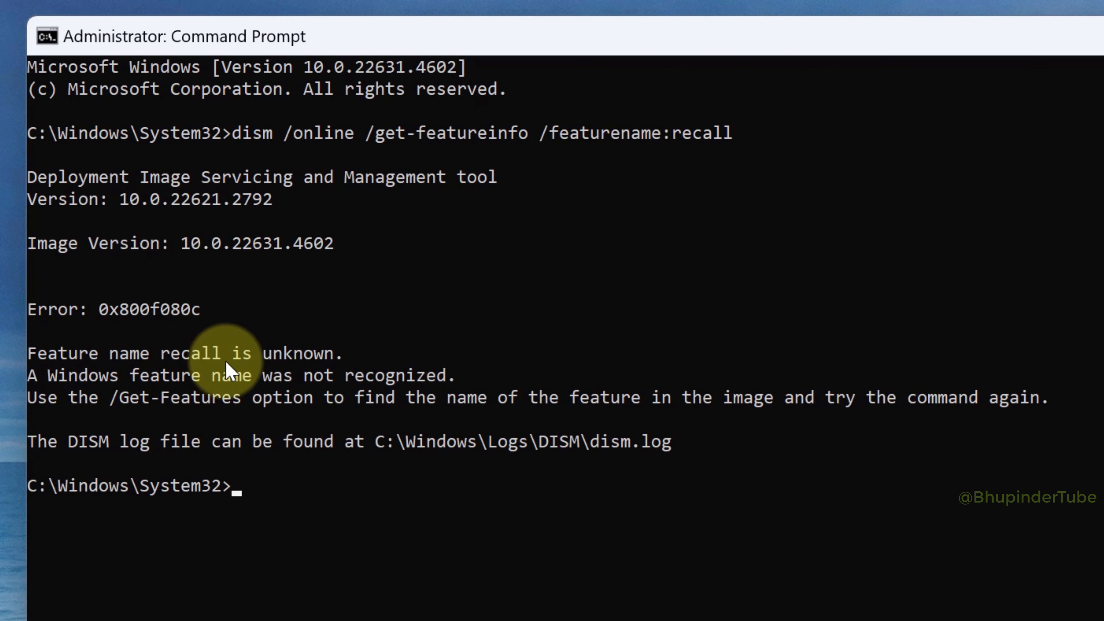
{"action": "mouse_move", "coordinate": [279, 369]}
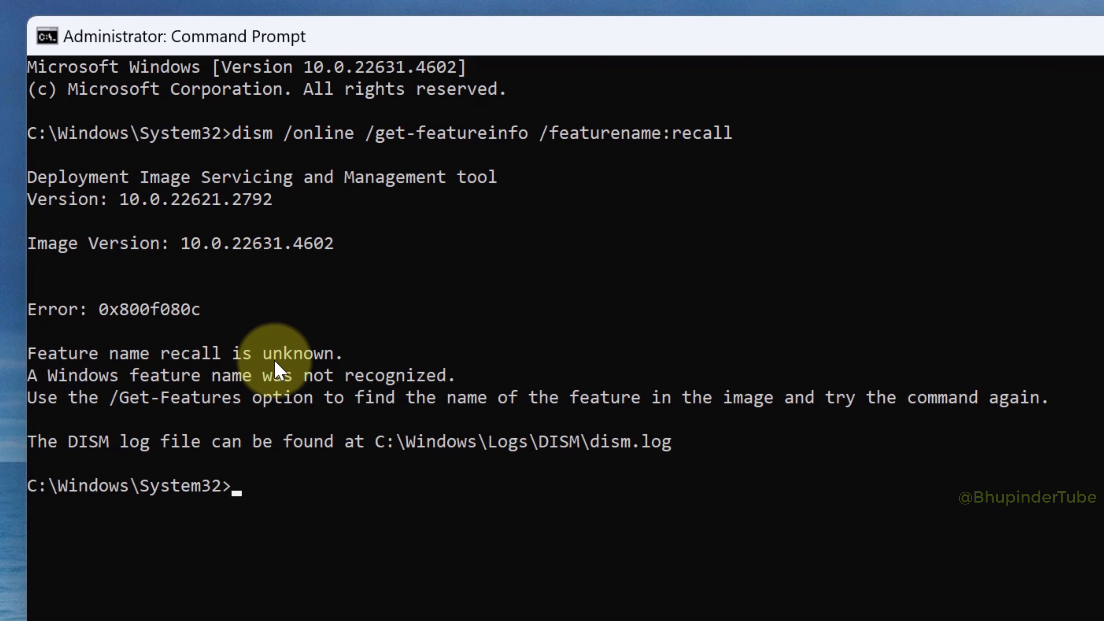
{"action": "mouse_move", "coordinate": [307, 396]}
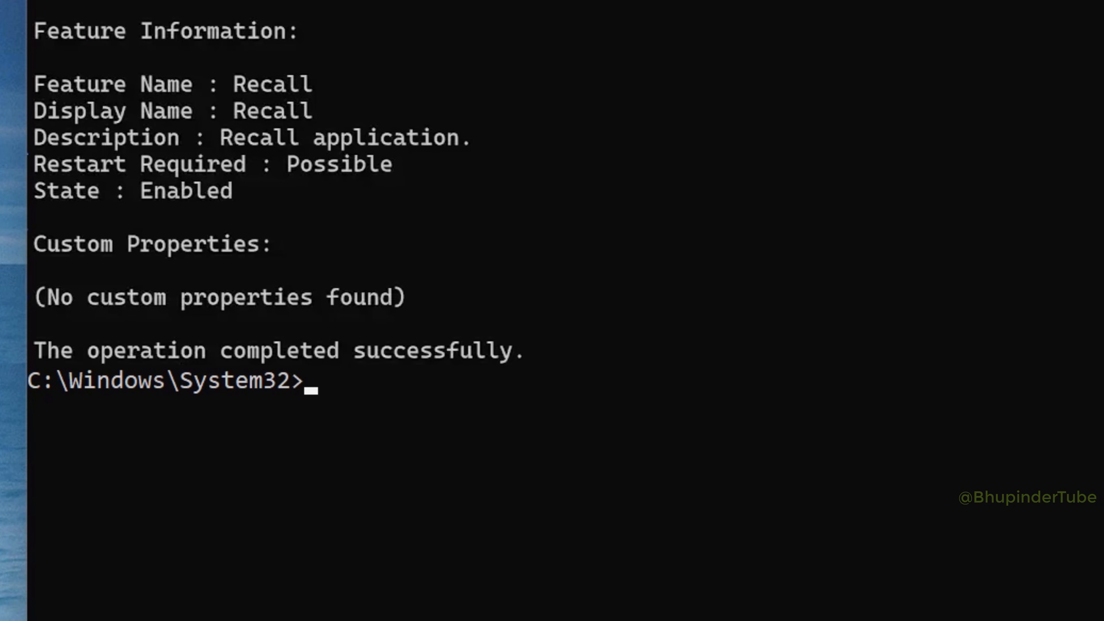
Run dism /online /disable-feature /featurename:recall so Recall disabling completes at 100%.
{"action": "type", "text": "dism"}
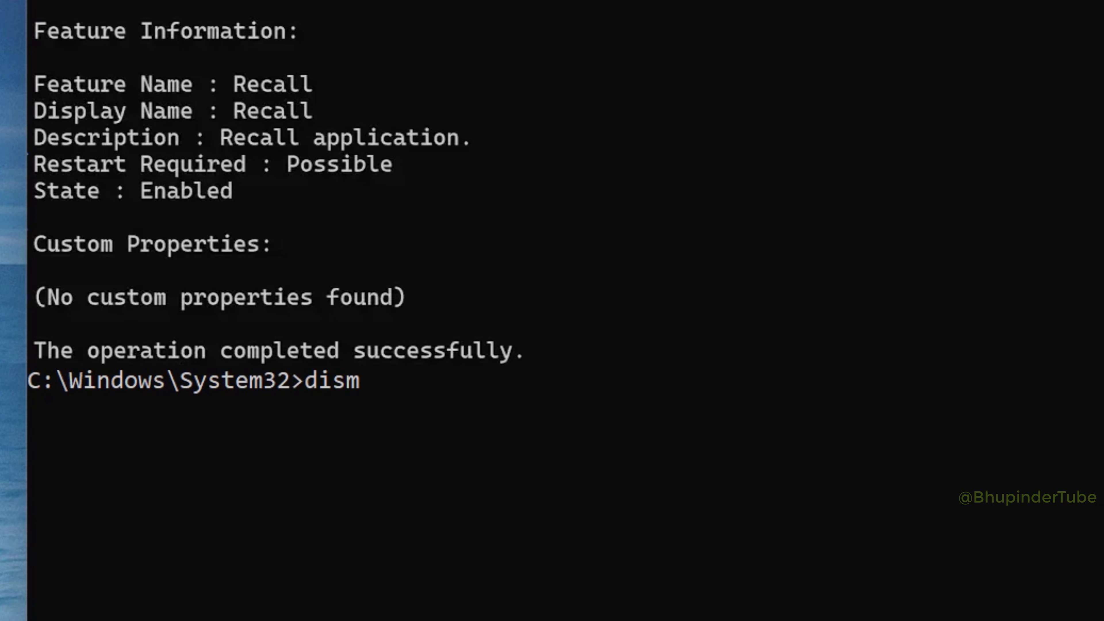
{"action": "type", "text": "/on"}
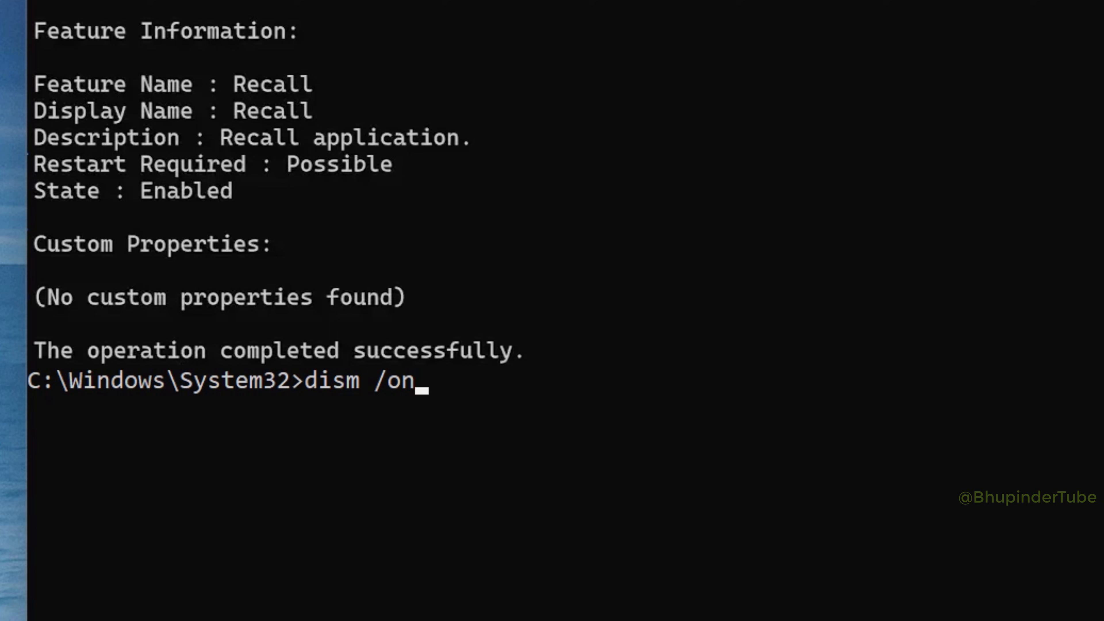
{"action": "type", "text": "line /dis"}
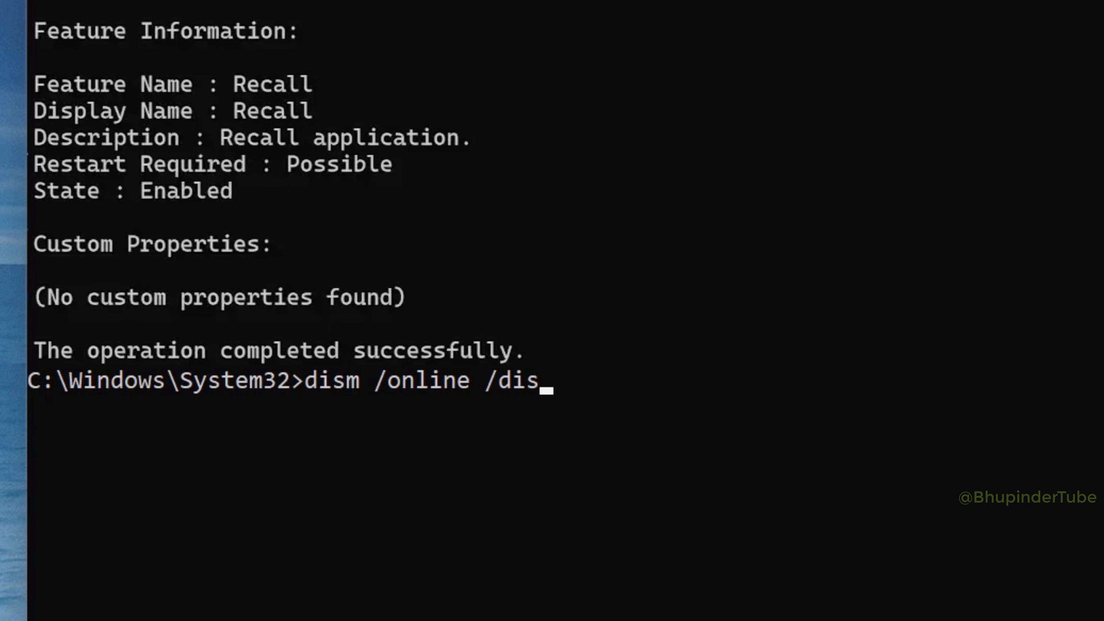
{"action": "type", "text": "able-featu"}
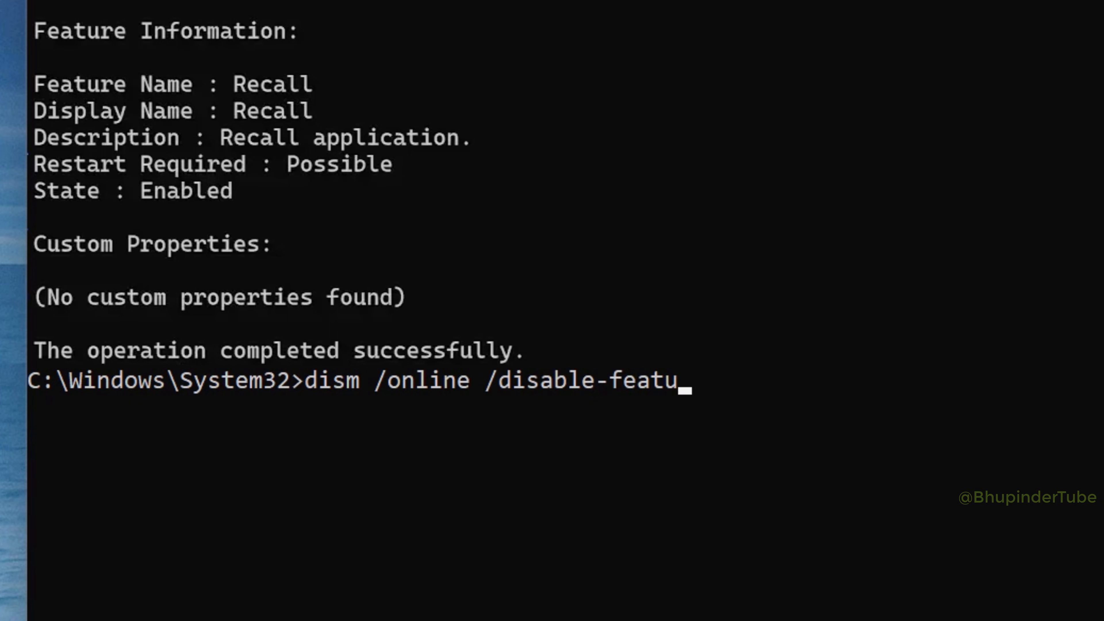
{"action": "type", "text": "re /featurename"}
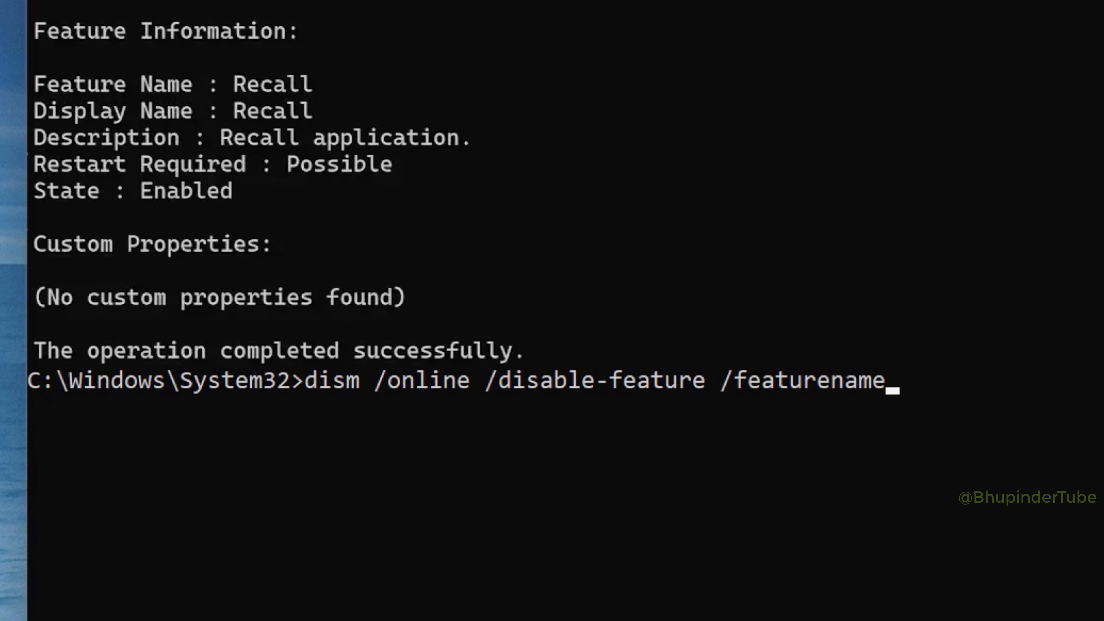
{"action": "key", "text": "Return"}
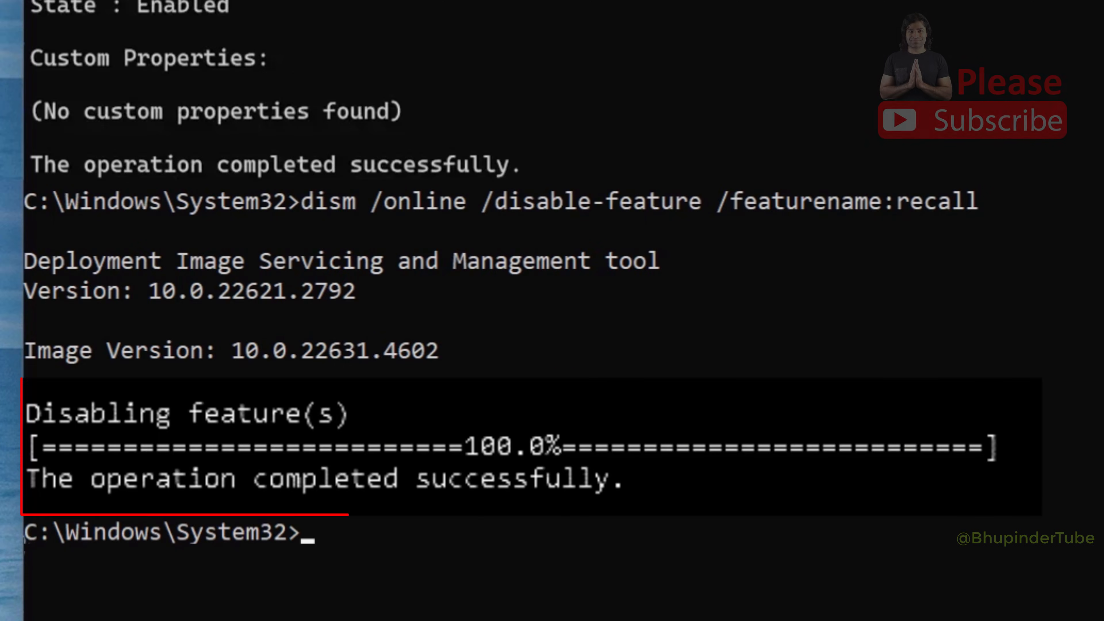